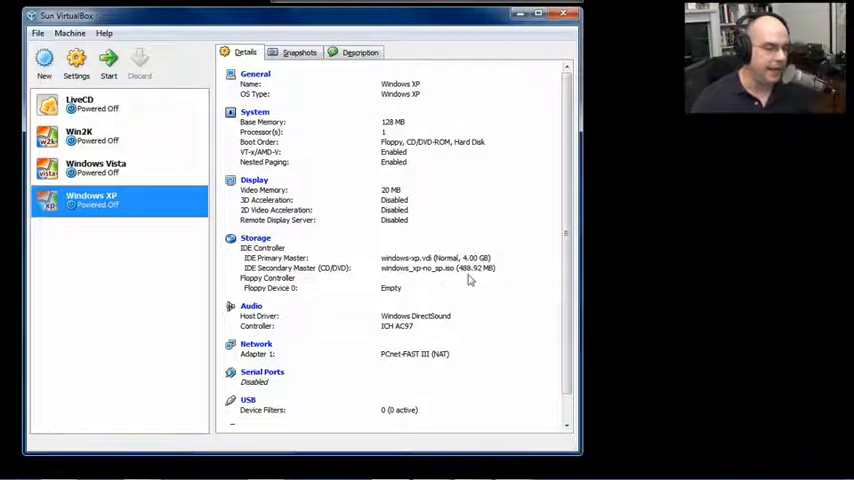
mouse_move(466, 280)
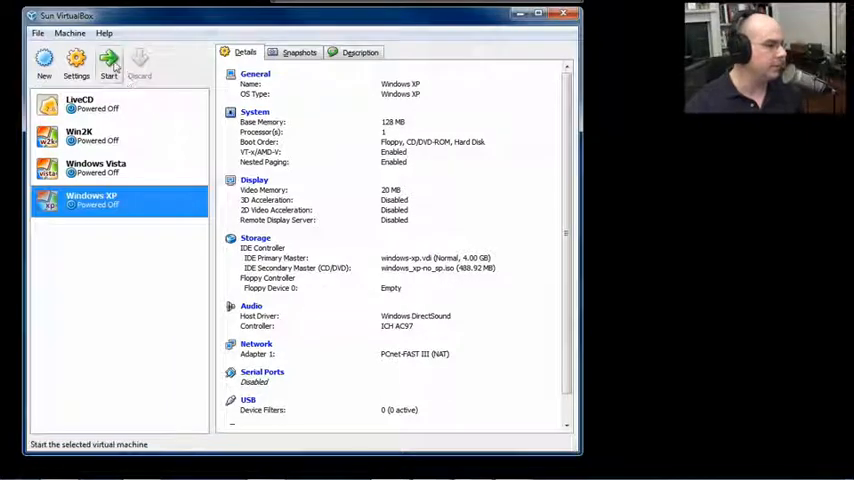
Start the Windows XP VM and let it boot from the ISO to the Setup welcome screen
click(108, 62)
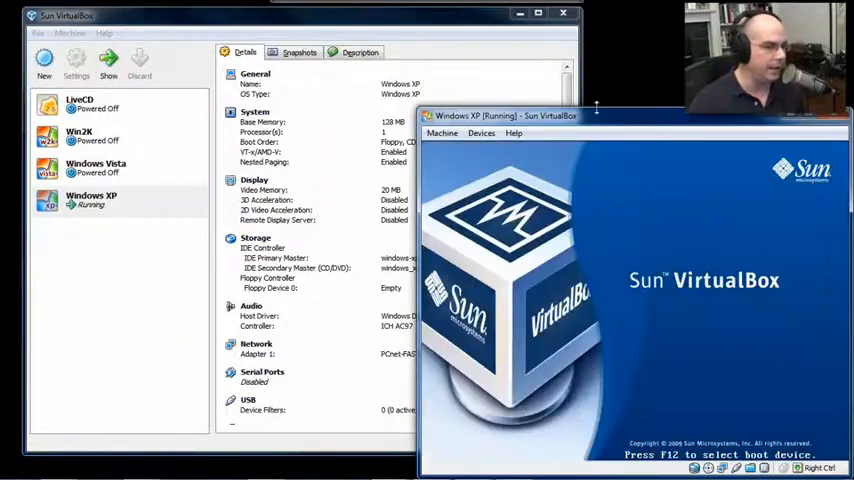
drag(596, 116, 240, 36)
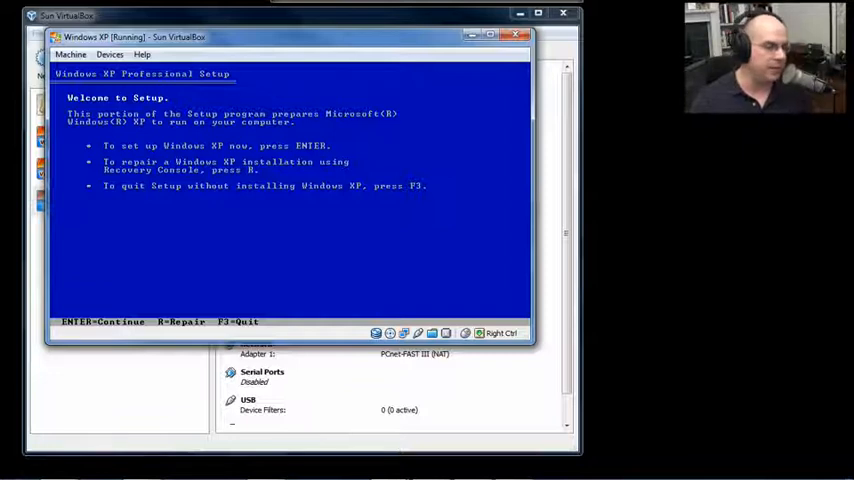
Continue from Welcome to Setup to the Windows XP Licensing Agreement
key(enter)
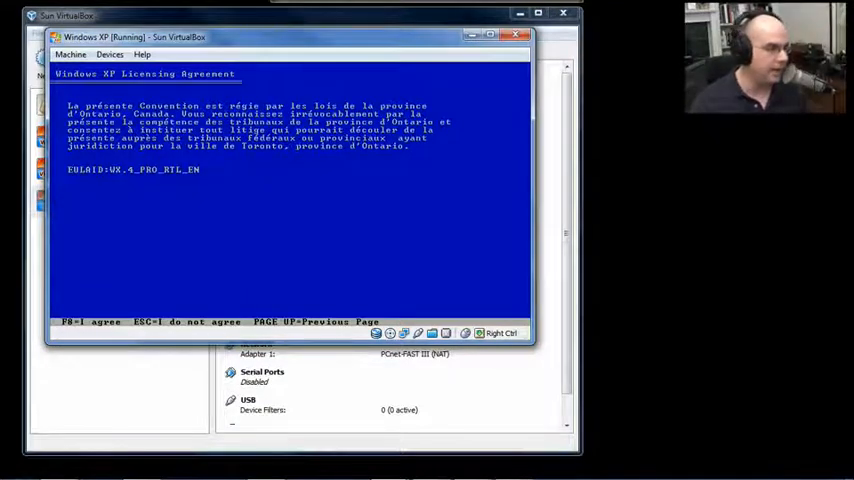
Accept the EULA with F8 so Setup lists the 4095 MB of unpartitioned space
key(F8)
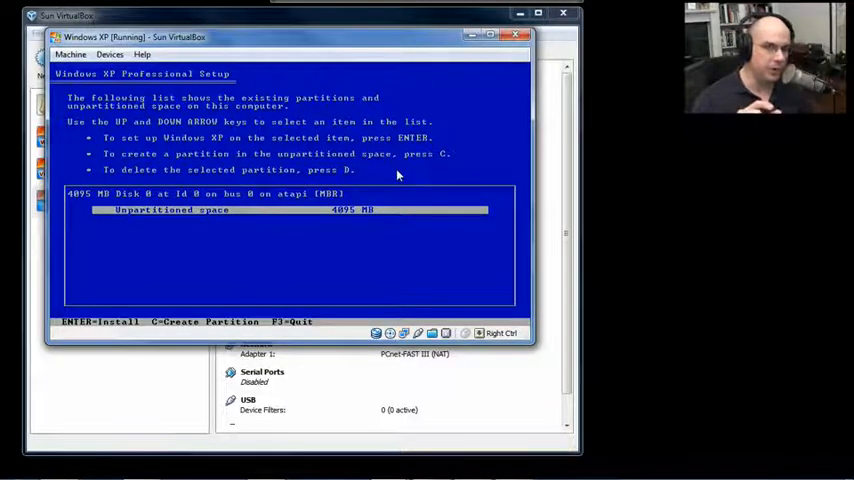
mouse_move(324, 178)
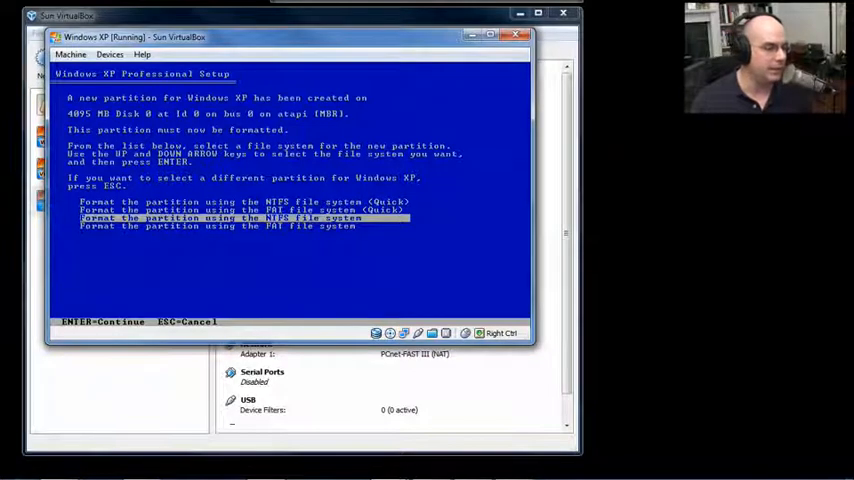
Choose 'Format the partition using the NTFS file system (Quick)' and start the format
key(Up)
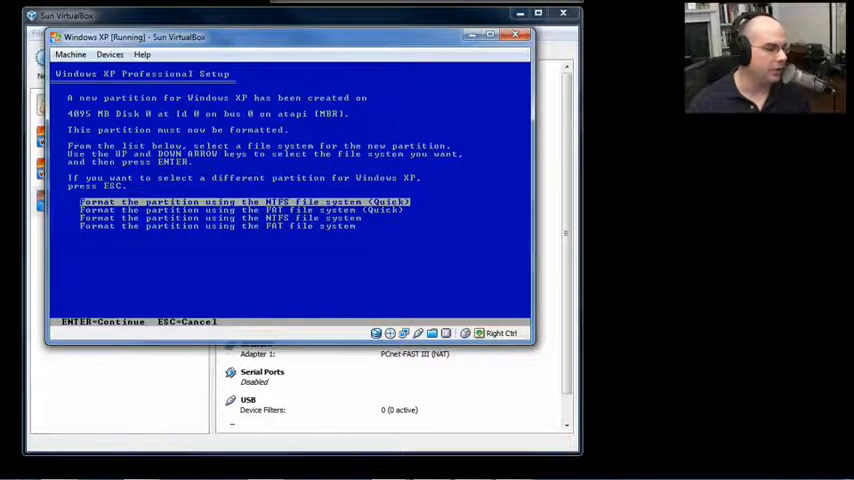
key(down)
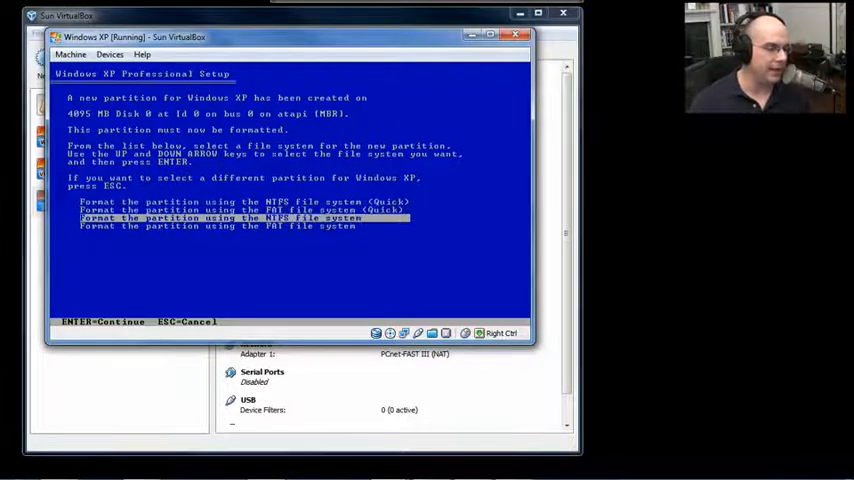
key(up)
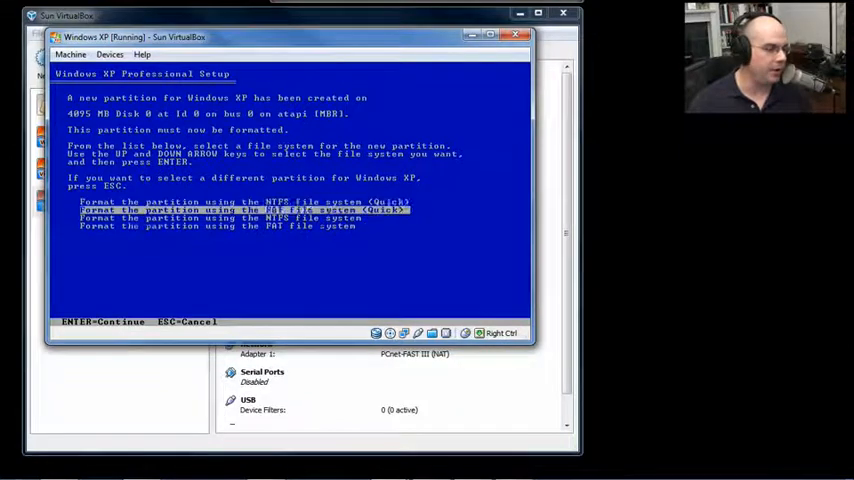
key(down)
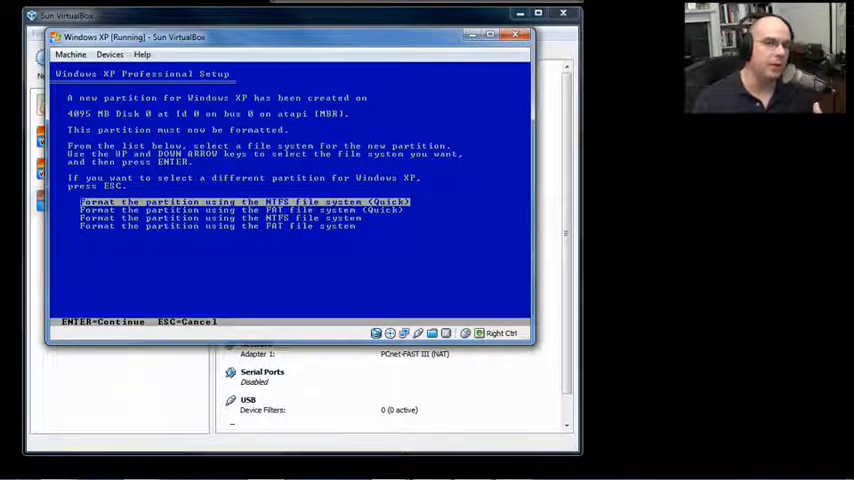
key(Down)
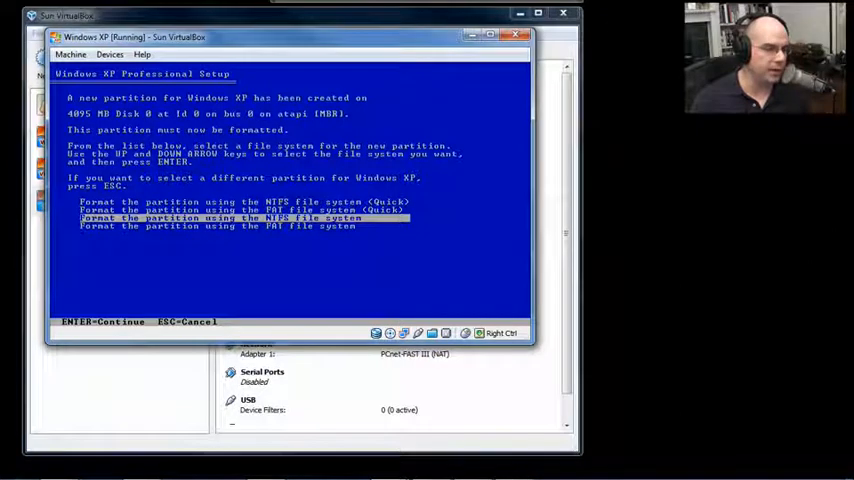
key(up)
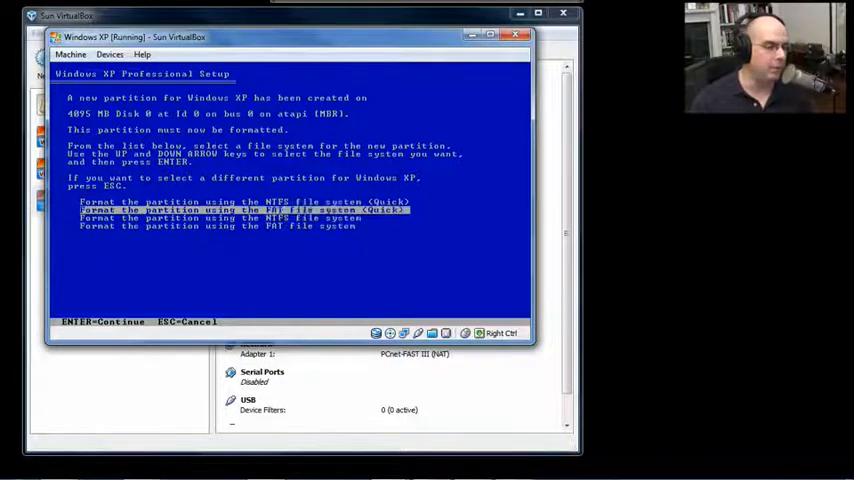
key(up)
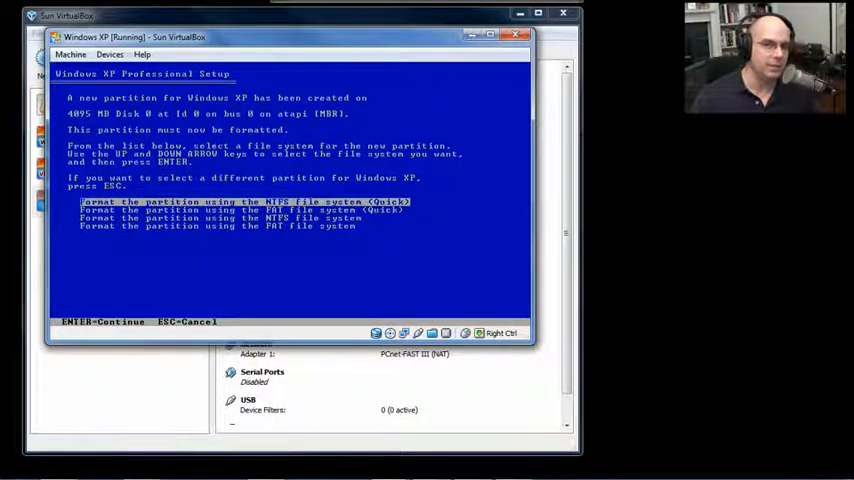
key(enter)
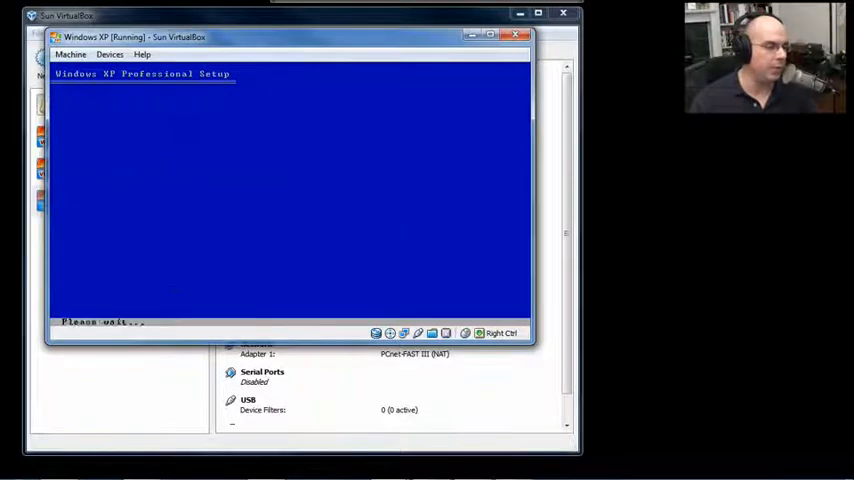